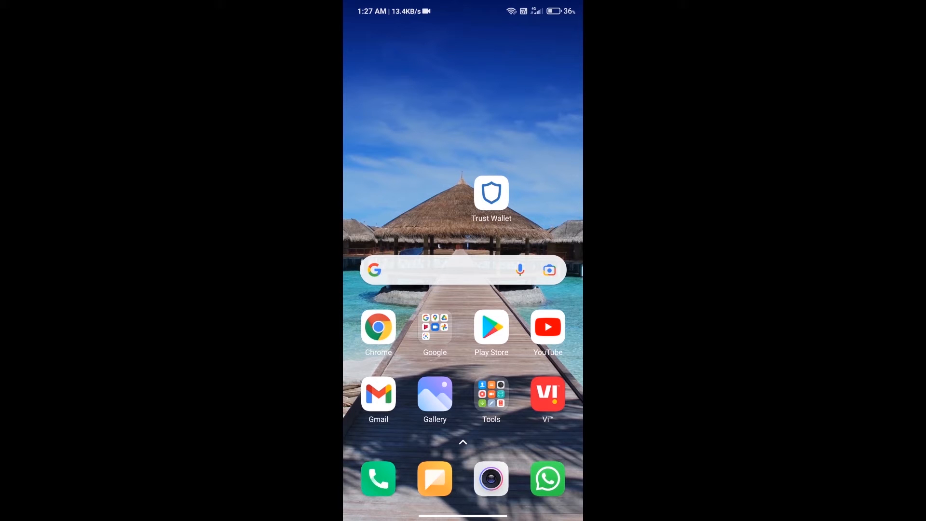
- Launch Trust Wallet from the phone home screen to see the multi-coin wallet balances
left_click(491, 193)
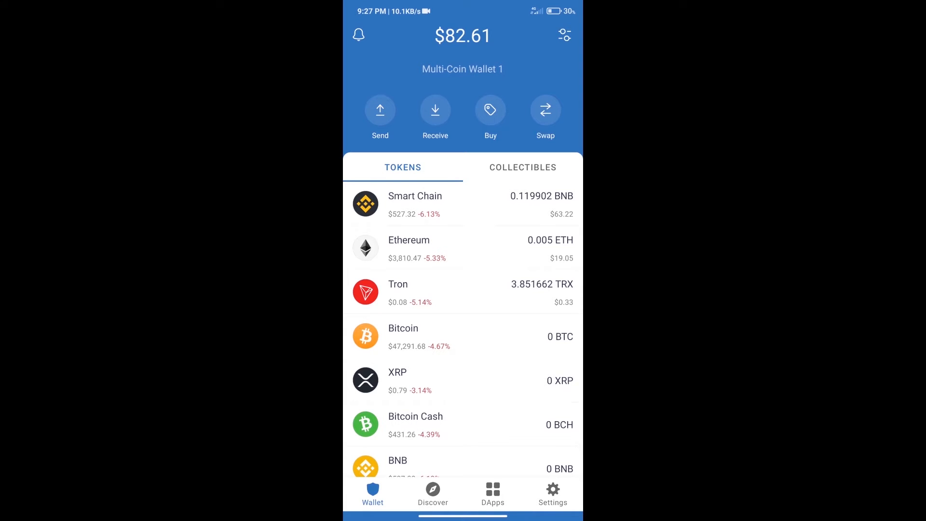
left_click(491, 110)
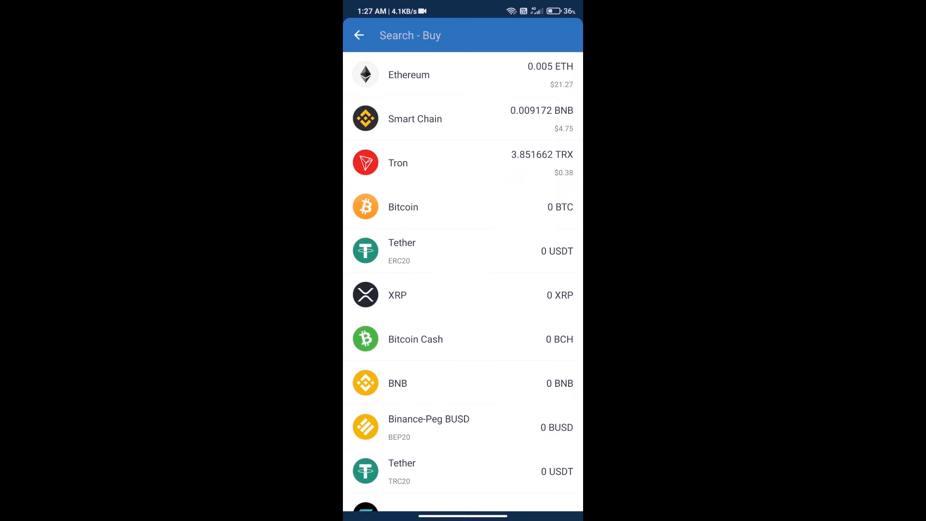
left_click(410, 34)
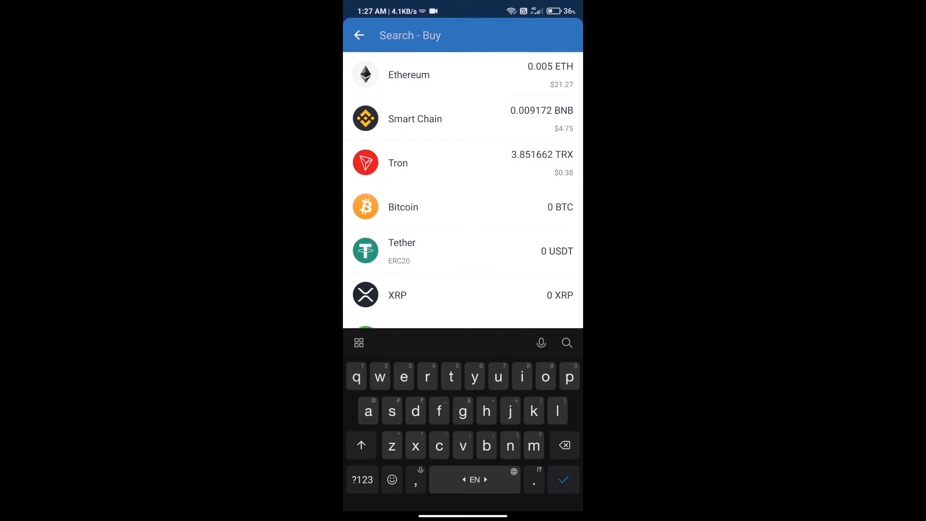
type("eth")
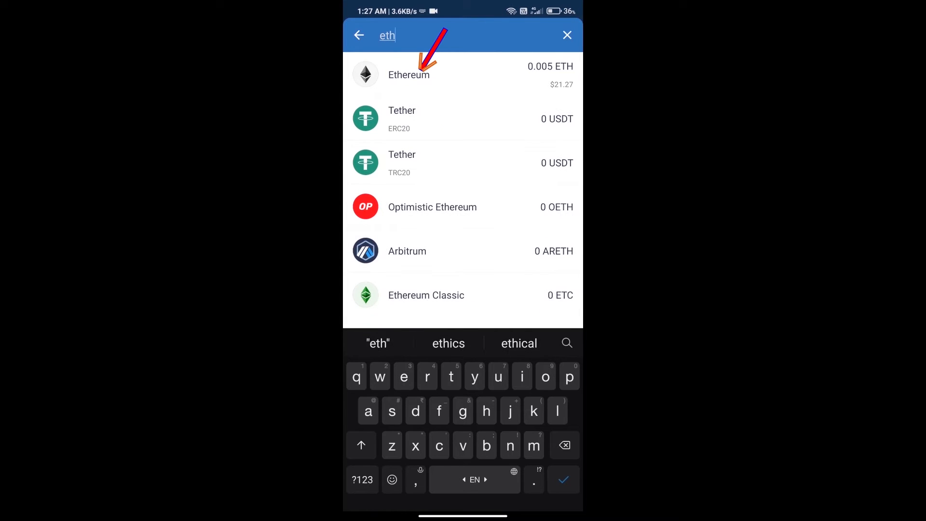
left_click(408, 74)
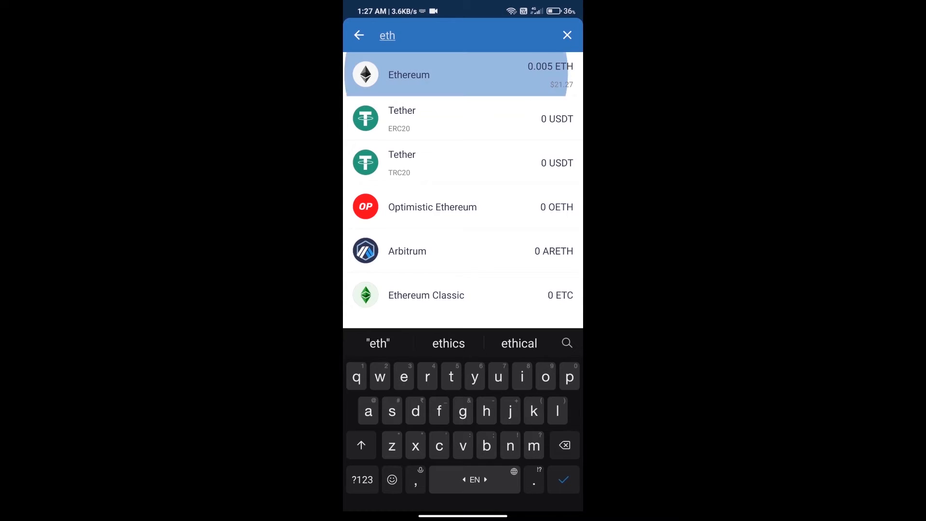
left_click(462, 74)
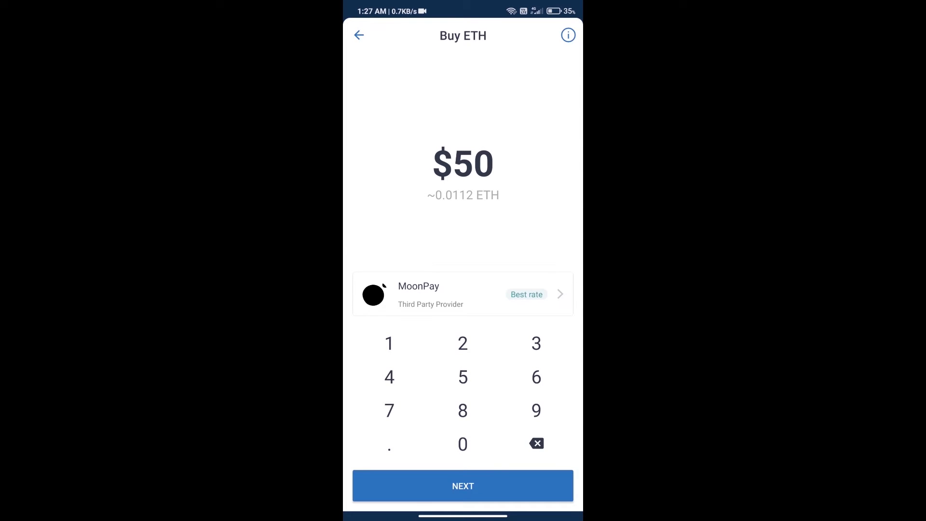
left_click(359, 35)
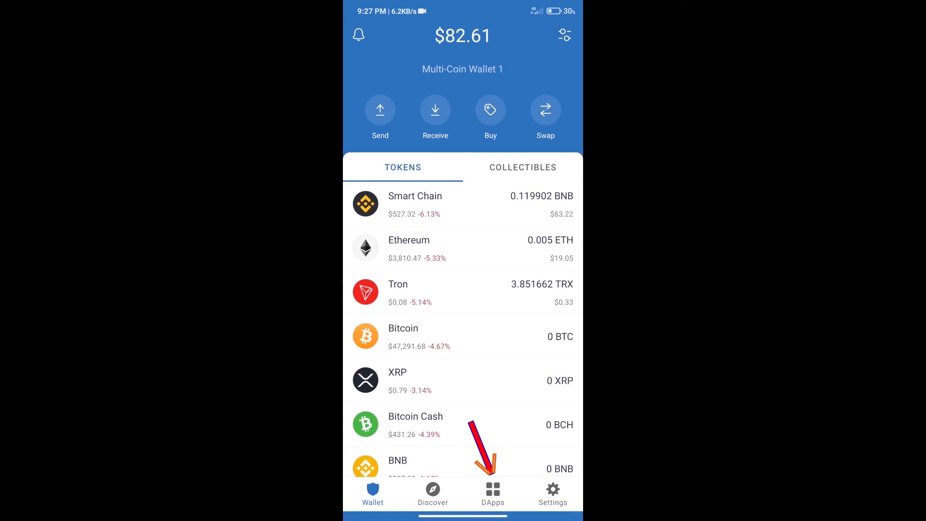
- Open Uniswap Exchange from the Popular list in the DApps browser
left_click(492, 493)
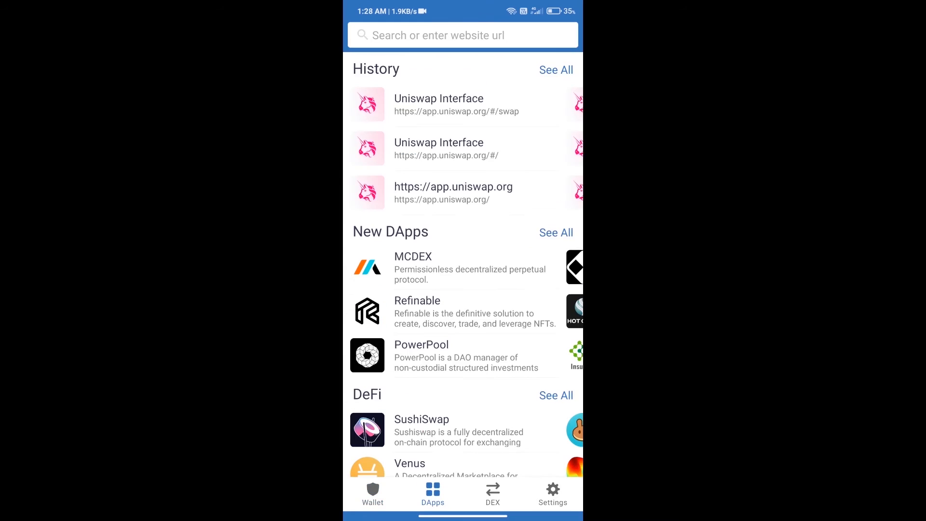
scroll("down", 3)
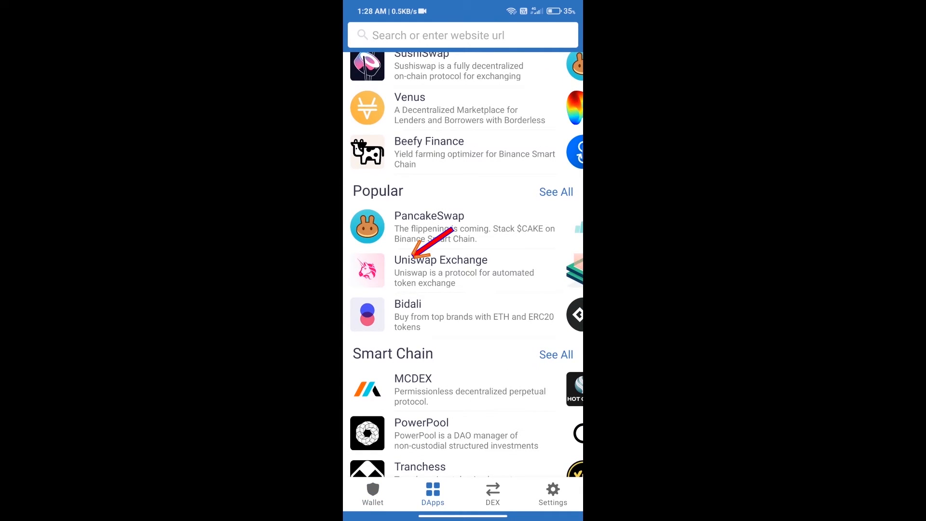
left_click(441, 260)
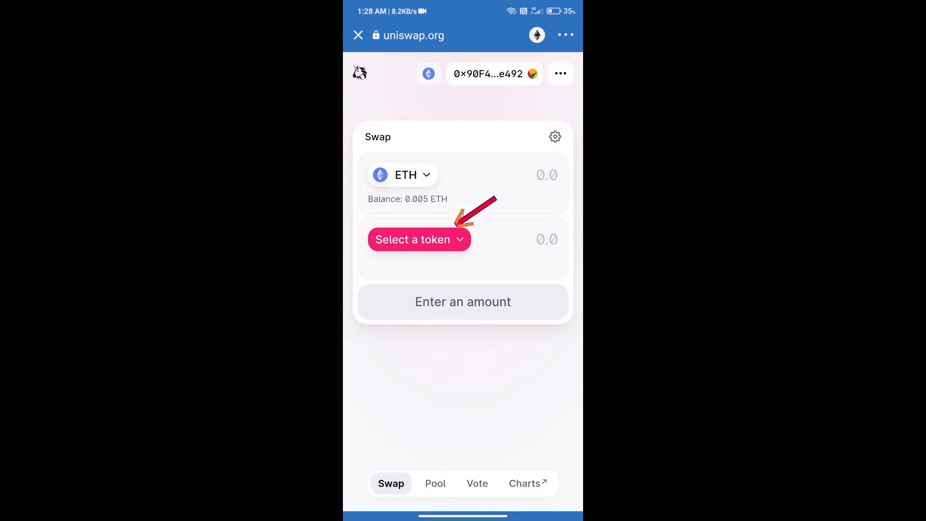
- Import STRNGR by pasting its contract address into token search and confirming the import
left_click(419, 239)
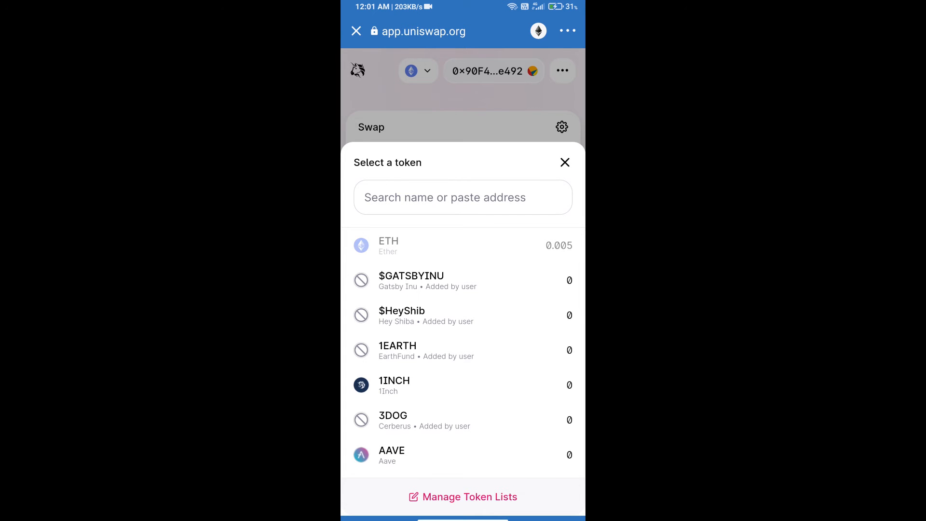
key("recent_apps")
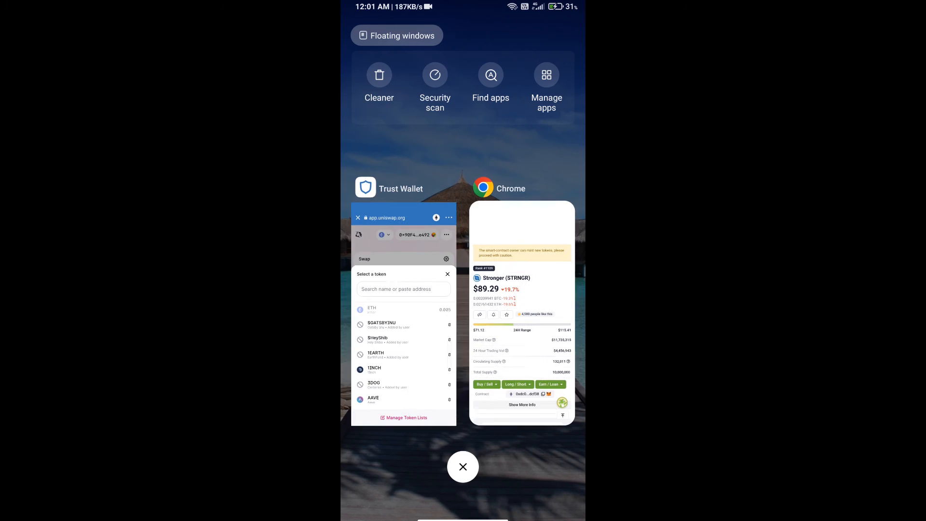
left_click(522, 318)
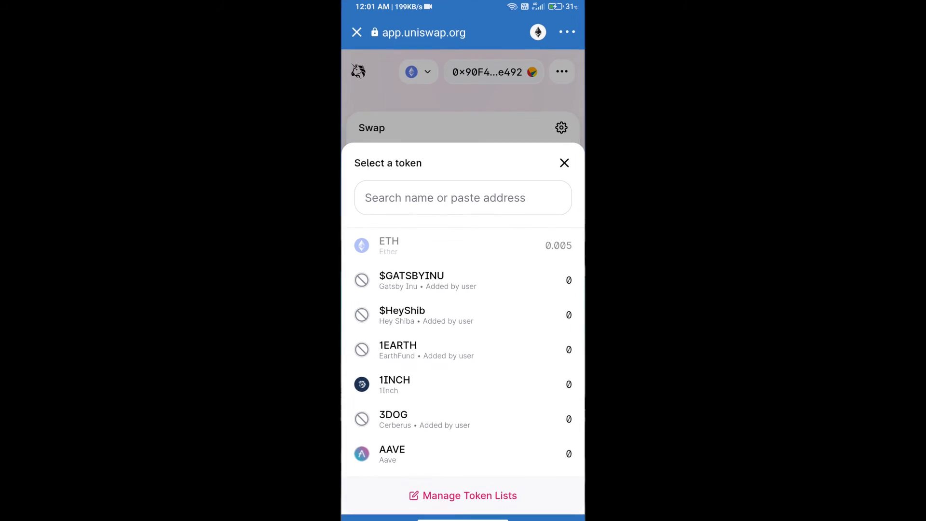
type("C73db2F8117760592C8BBf1CDCF38")
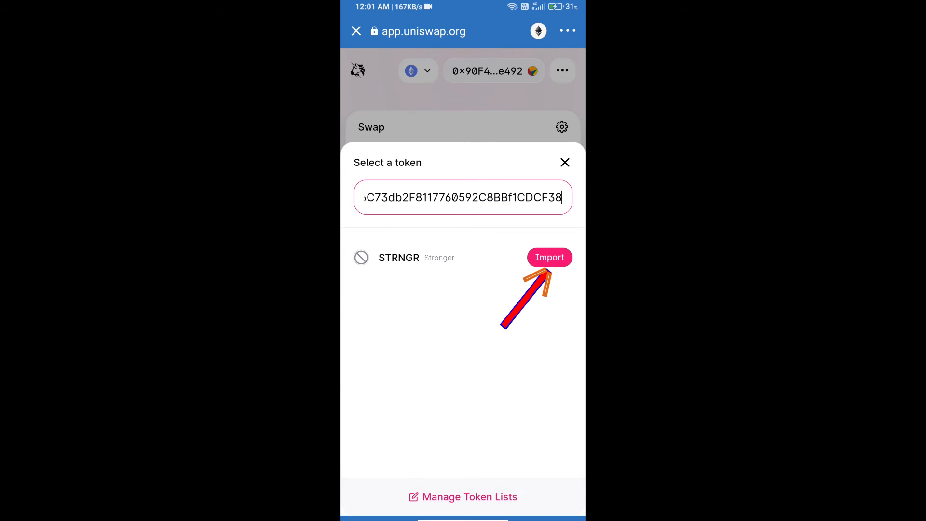
left_click(549, 257)
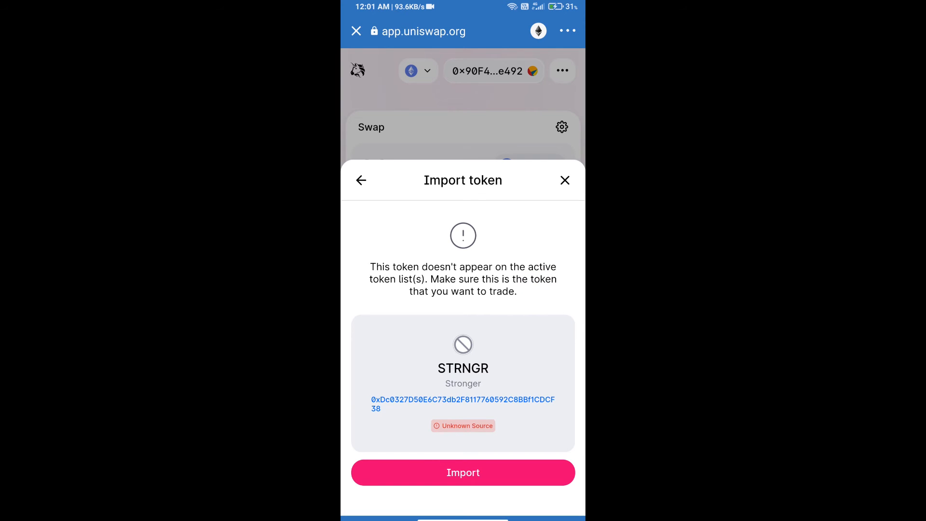
left_click(463, 472)
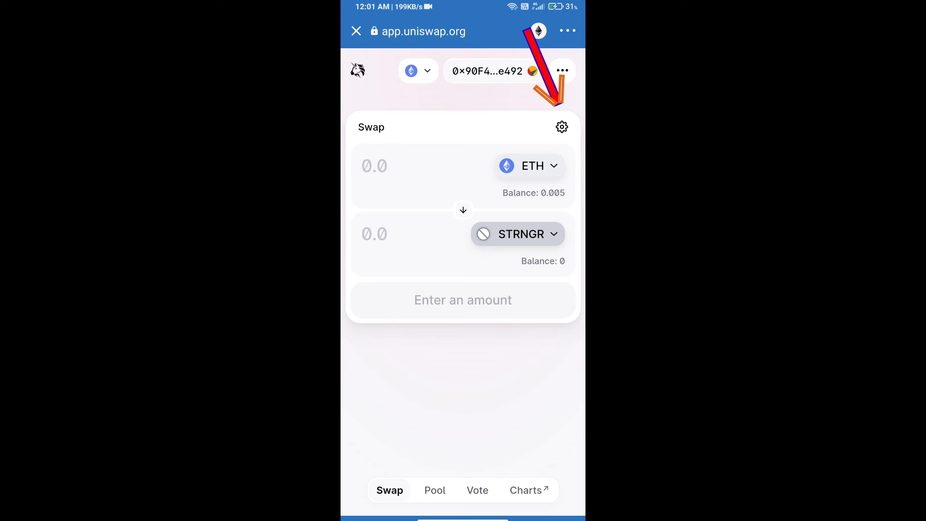
- Enter 0.00005 as the STRNGR amount, review the swap and confirm it
left_click(561, 127)
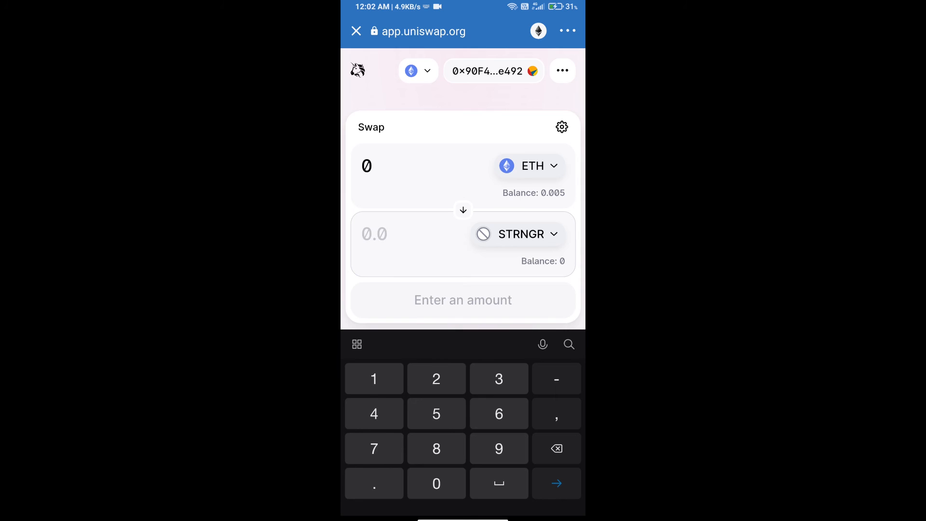
type("0.00005")
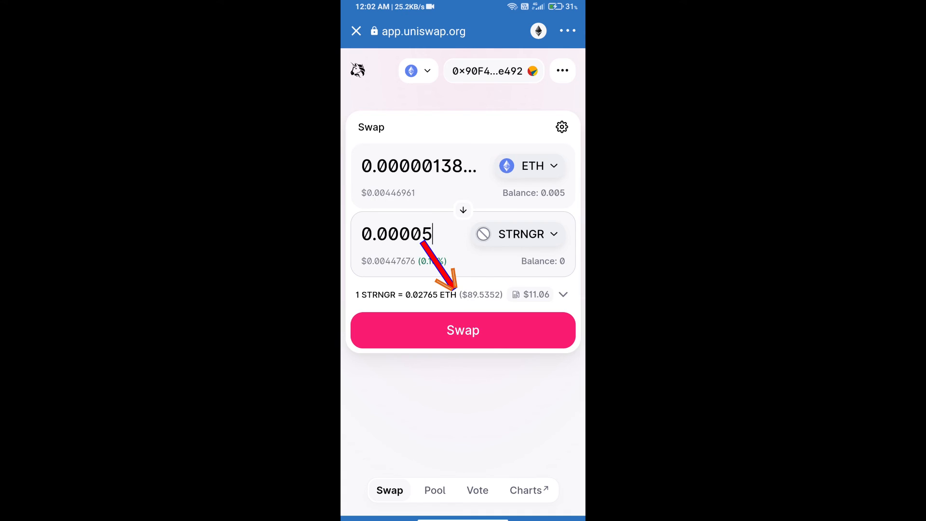
left_click(463, 330)
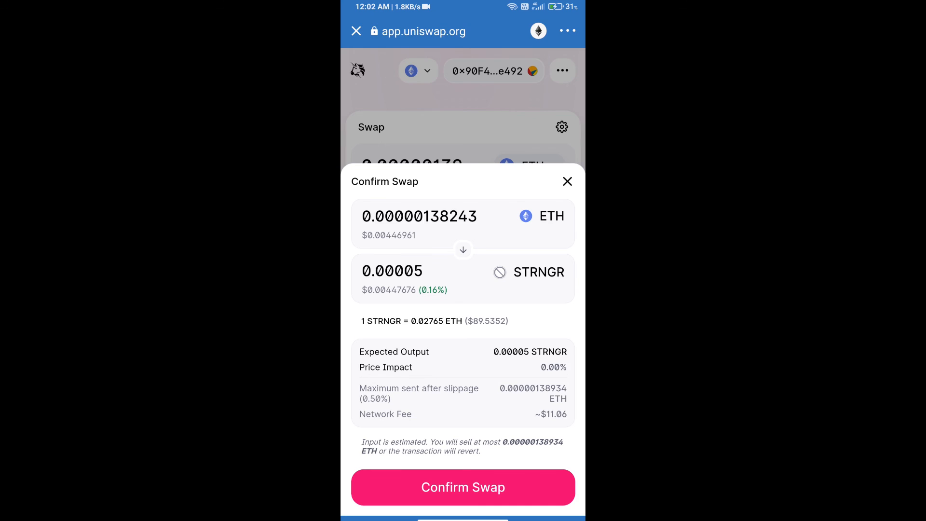
left_click(462, 488)
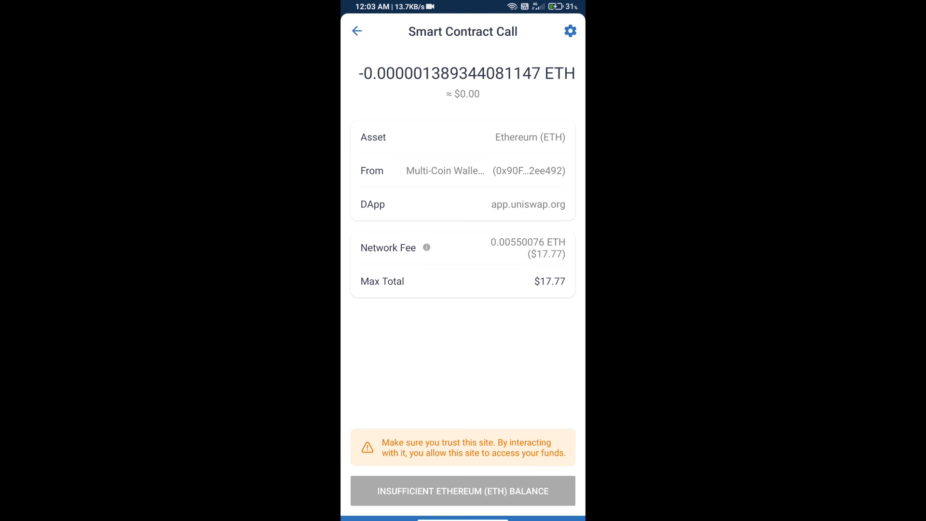